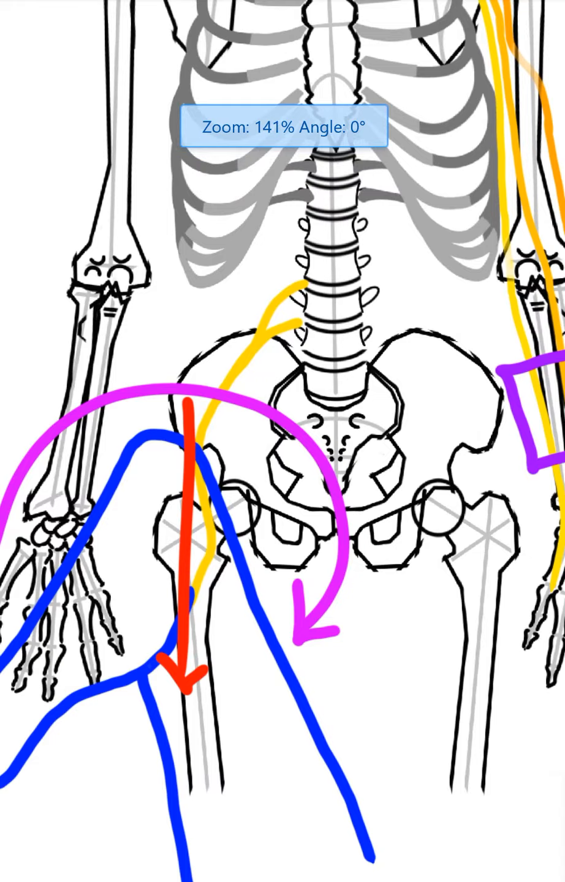
- Remove the teal muscle strokes over the neck and shoulder, keeping the orange, red and yellow nerve paths
scroll(down, 3)
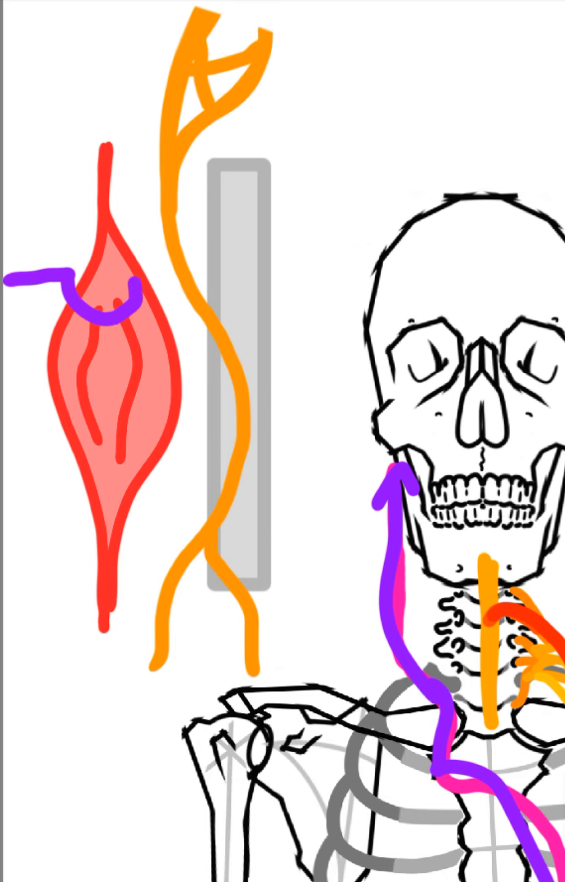
drag(128, 294, 276, 291)
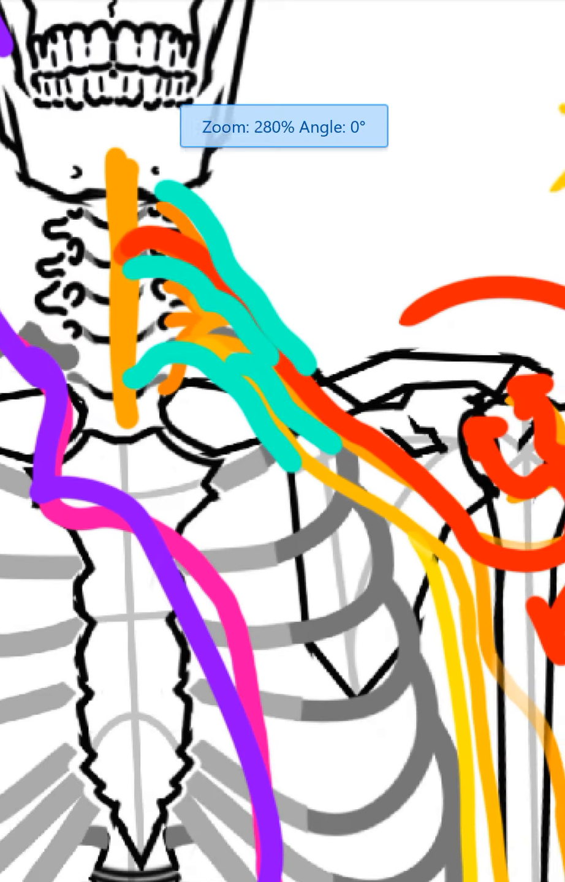
click(282, 126)
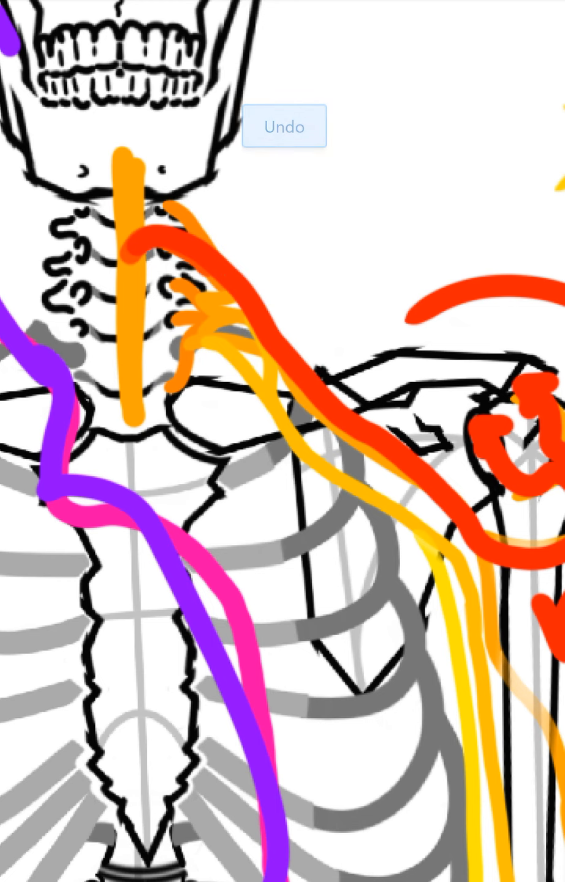